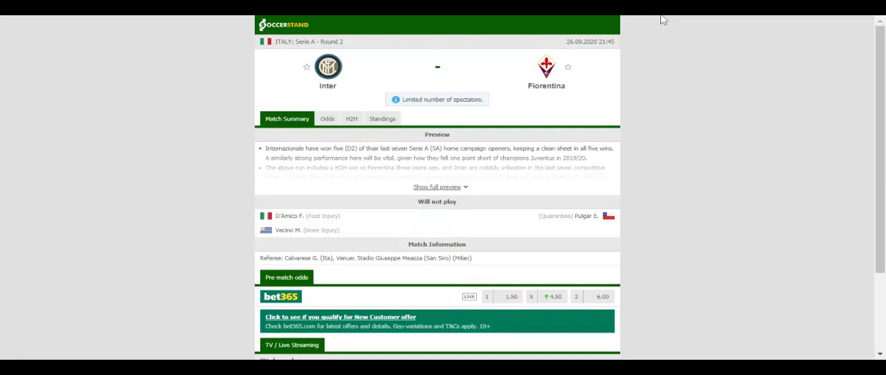
- Show the Serie A overall standings table, with Genoa top and Fiorentina sixth
click(383, 119)
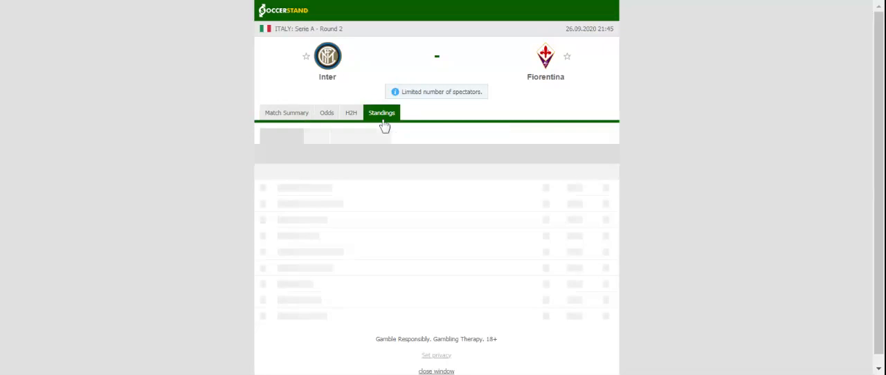
click(383, 112)
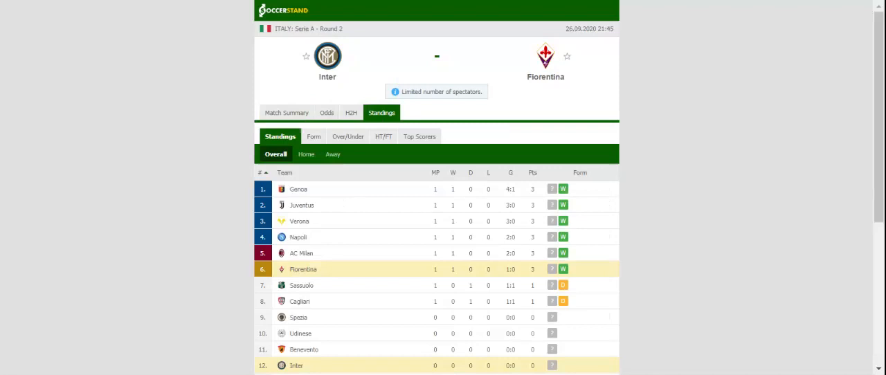
click(350, 113)
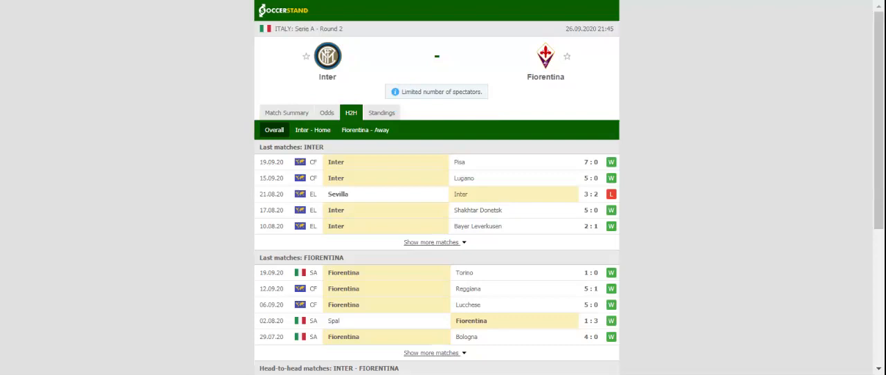
mouse_move(91, 3)
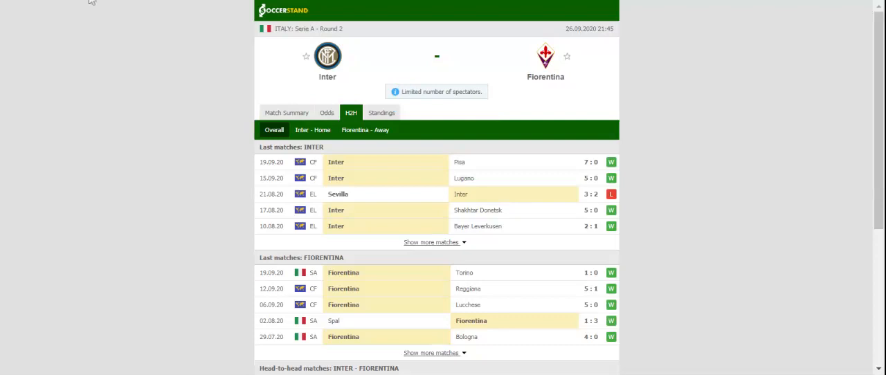
- Load the full-time 1X2 odds from seven bookmakers, e.g. bet365 at 1.50, 4.30, 6.00
click(327, 112)
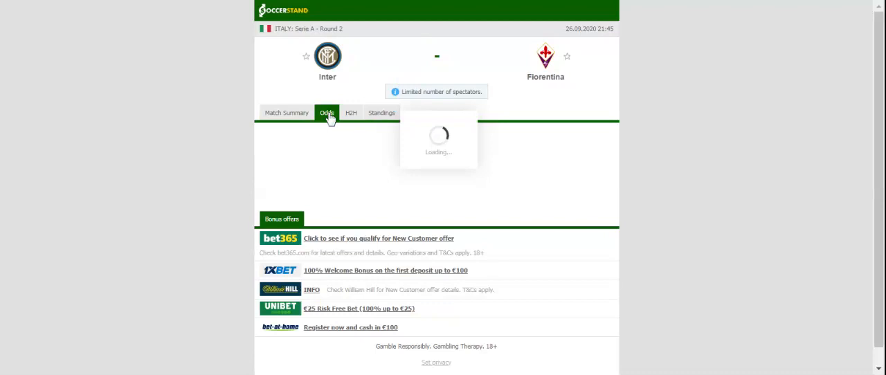
click(327, 112)
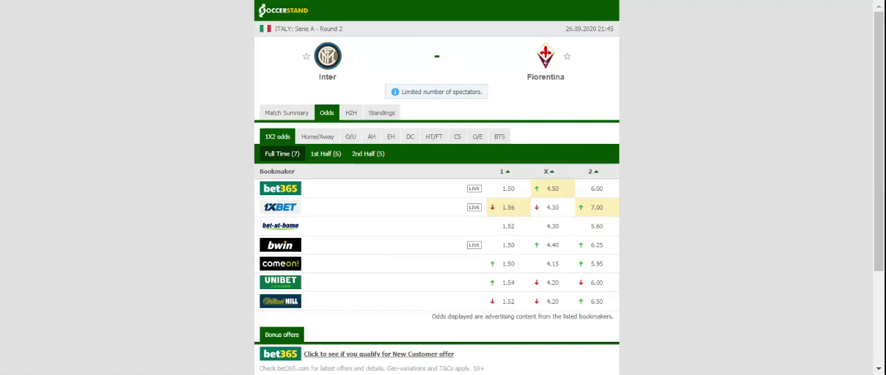
mouse_move(280, 83)
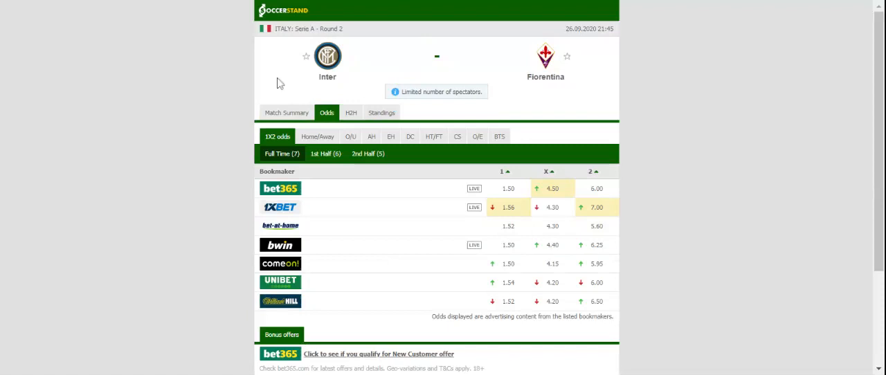